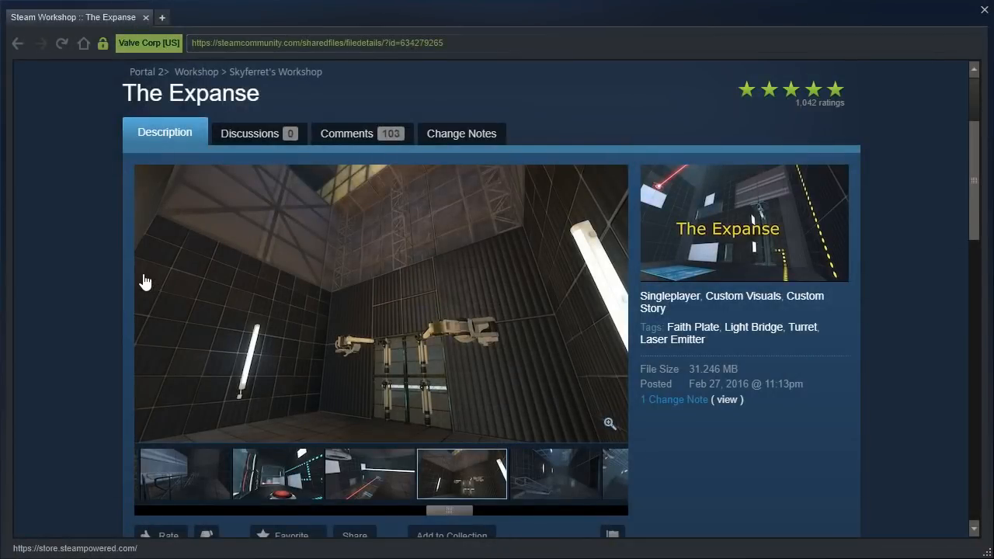
Select The Expanse workshop map from the menu and start the playthrough.
scroll(down, 3)
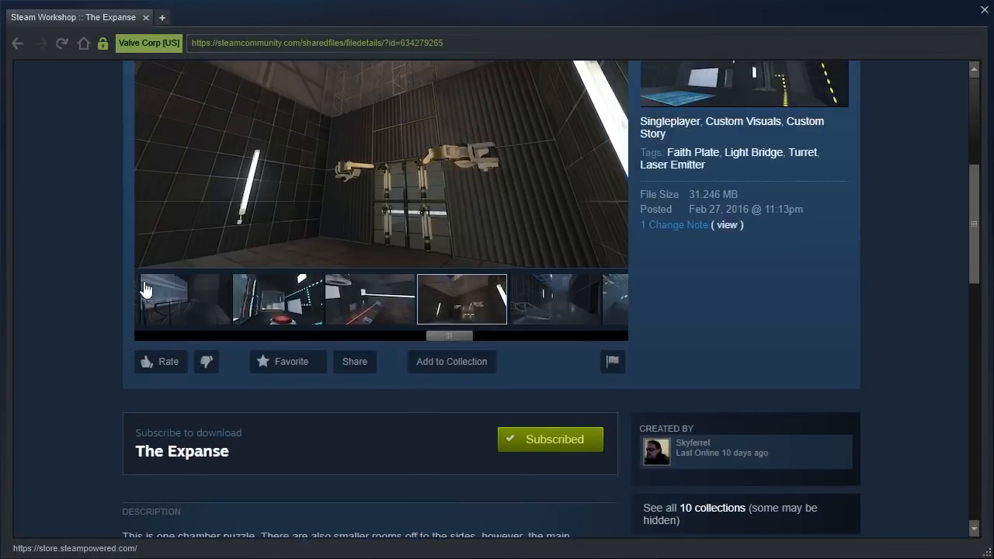
scroll(up, 3)
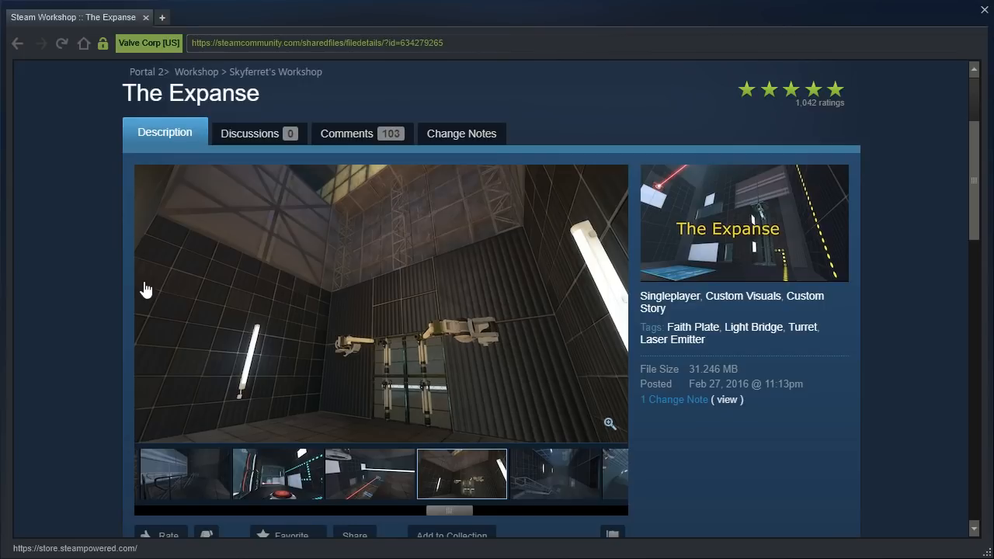
scroll(down, 3)
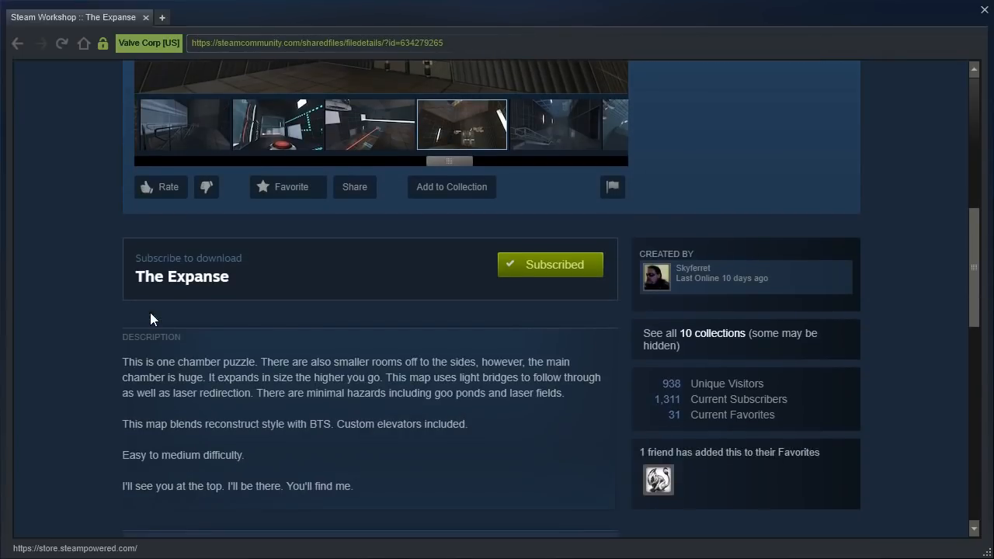
mouse_move(84, 360)
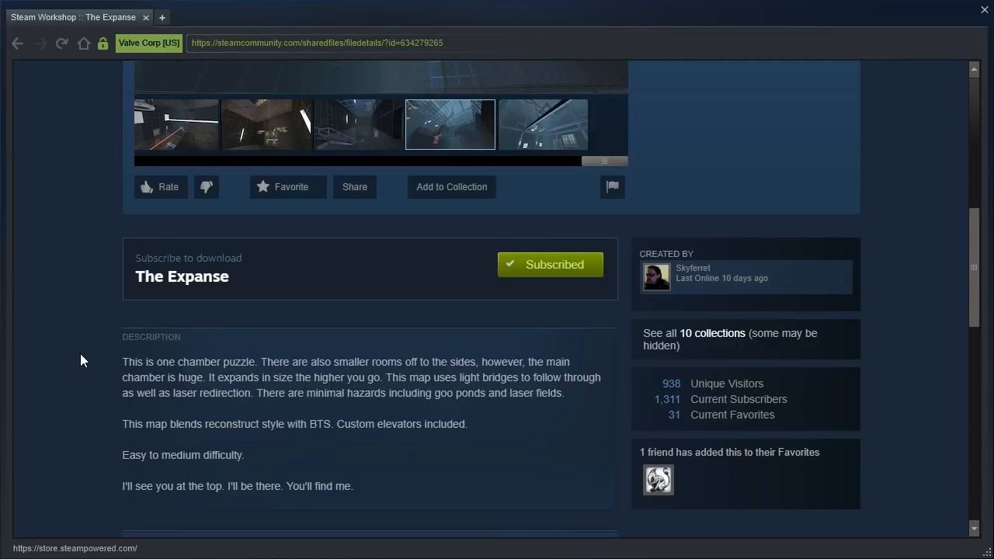
click(542, 124)
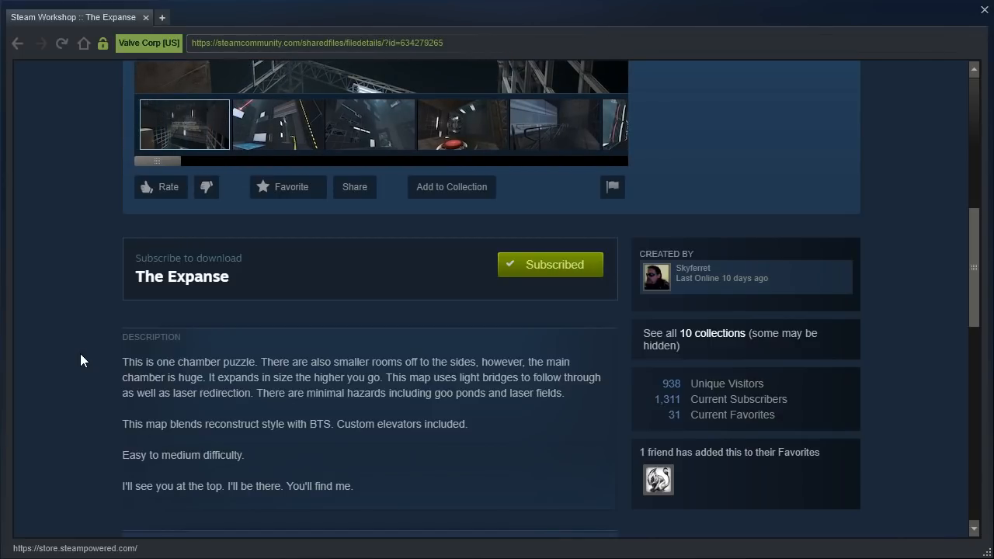
click(276, 125)
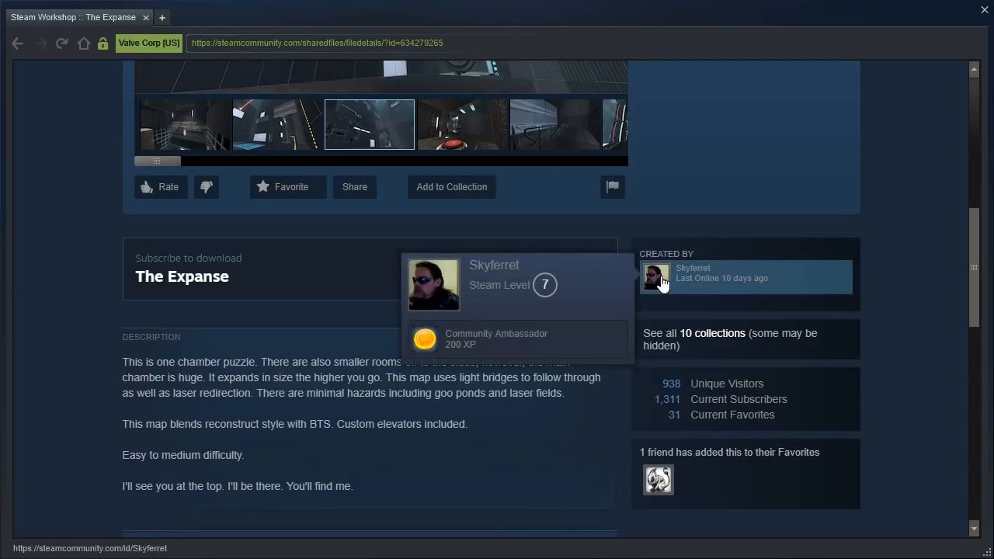
click(549, 264)
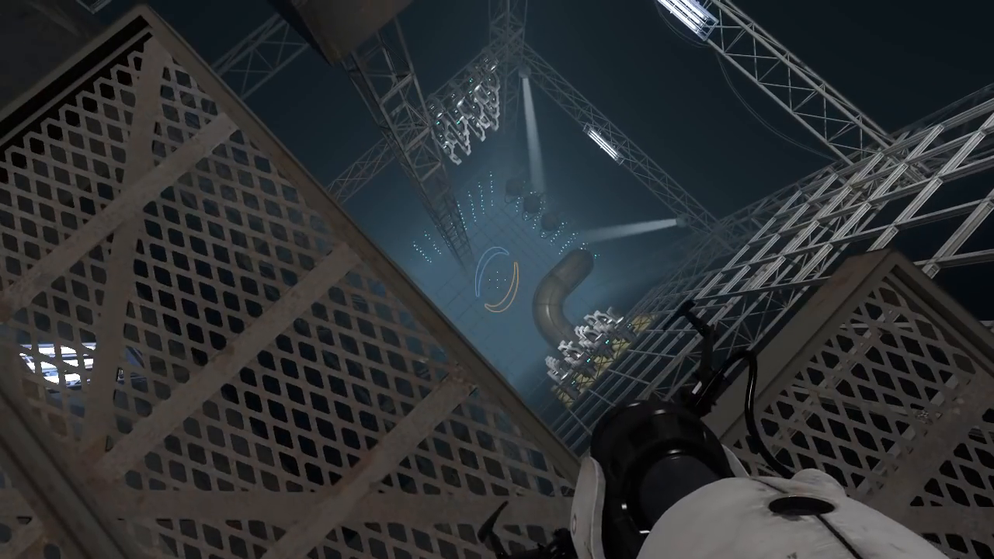
mouse_move(497, 279)
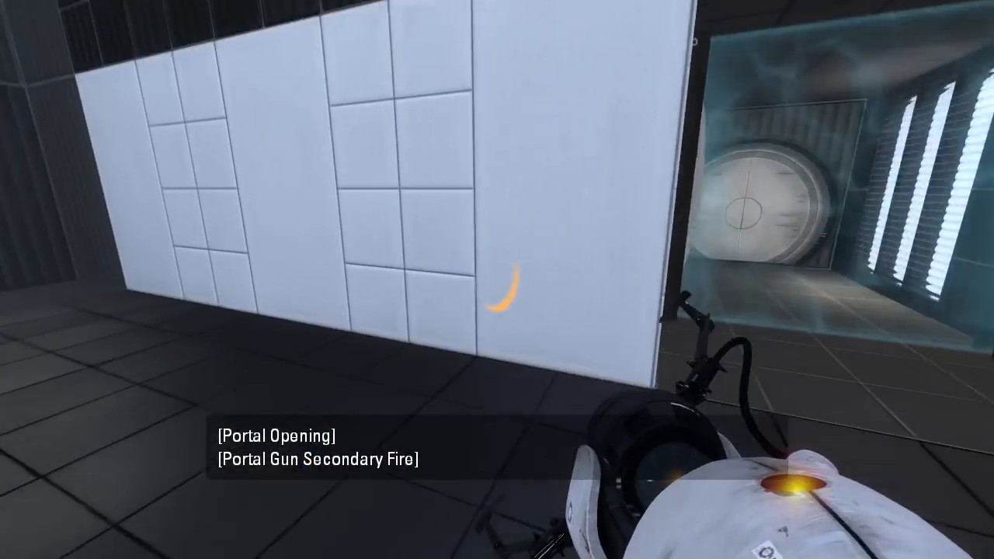
Fire portals on the white walls to traverse the opening chambers of The Expanse.
click(497, 280)
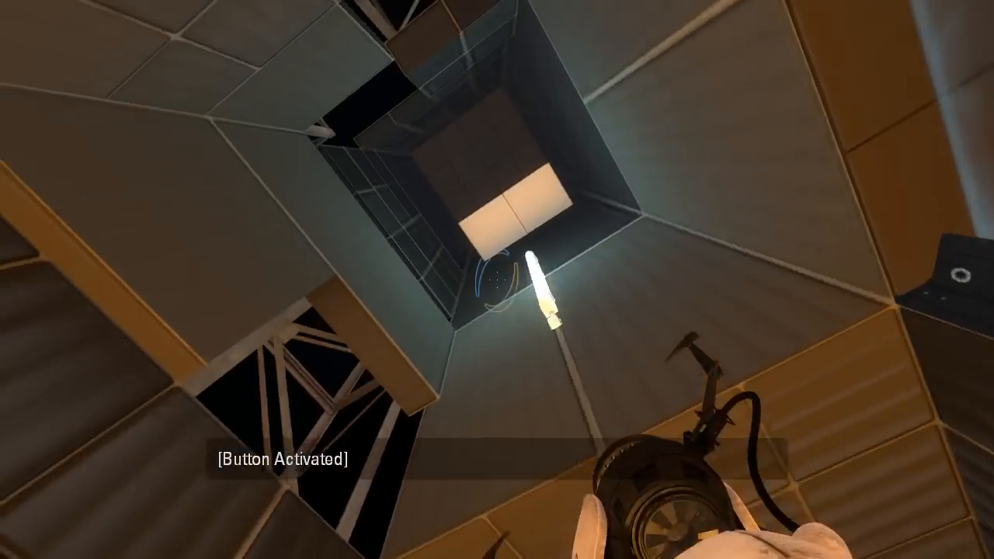
click(497, 280)
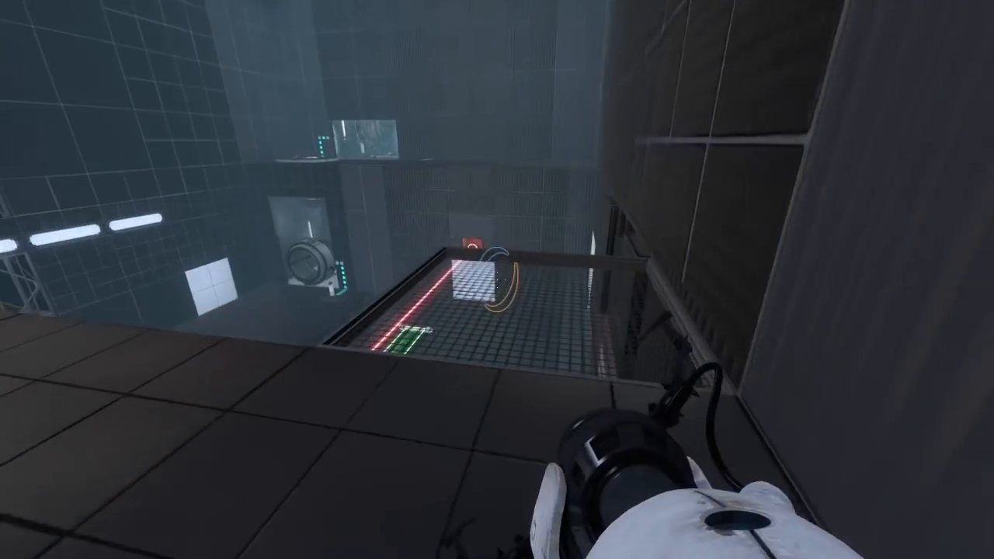
mouse_move(497, 280)
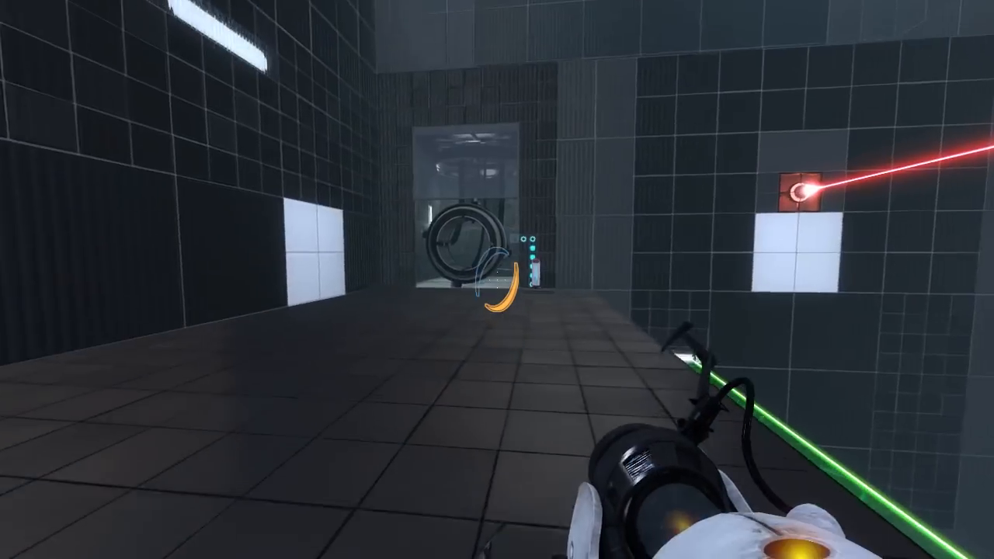
click(497, 279)
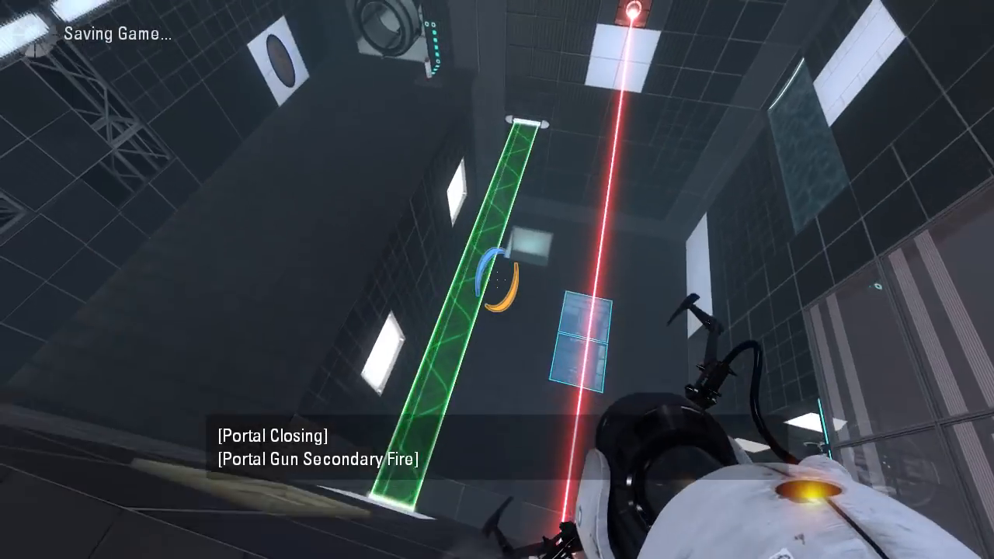
click(497, 279)
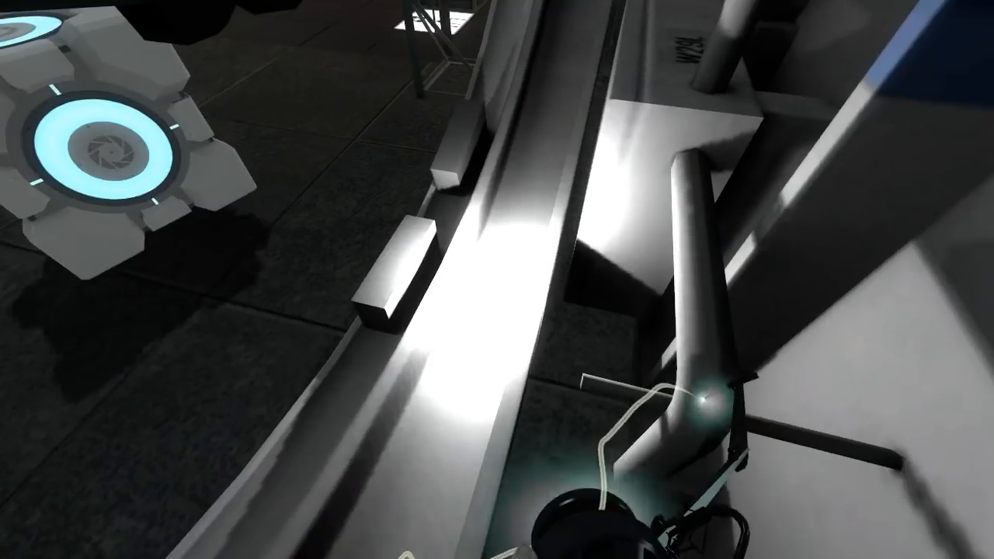
mouse_move(497, 279)
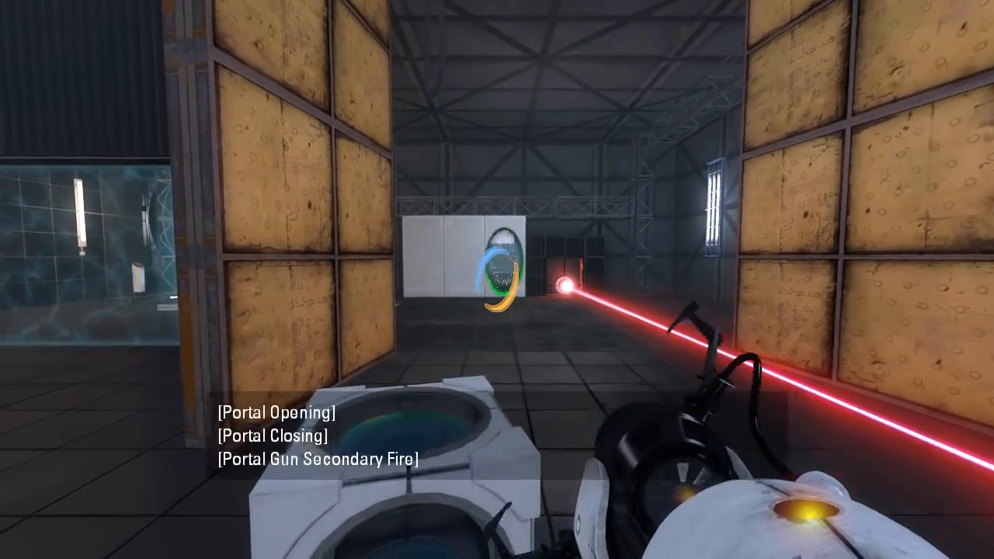
click(497, 279)
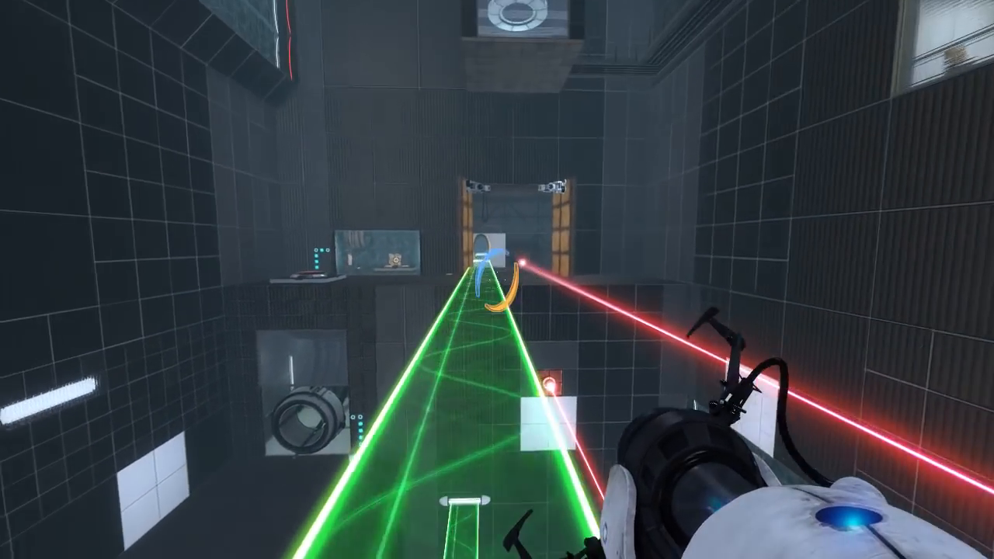
mouse_move(497, 279)
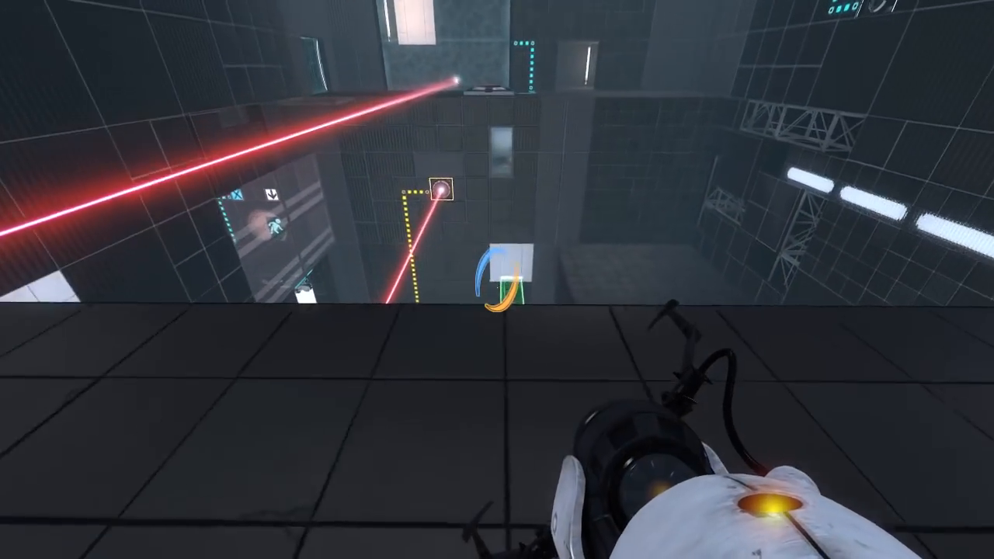
Portal through the middle chambers, crossing gaps toward the later rooms.
click(496, 279)
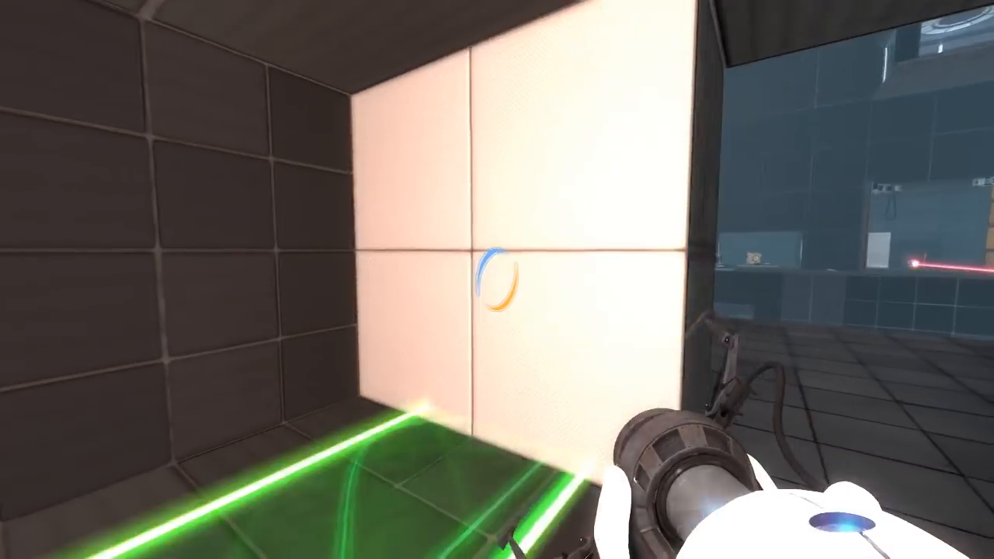
click(496, 280)
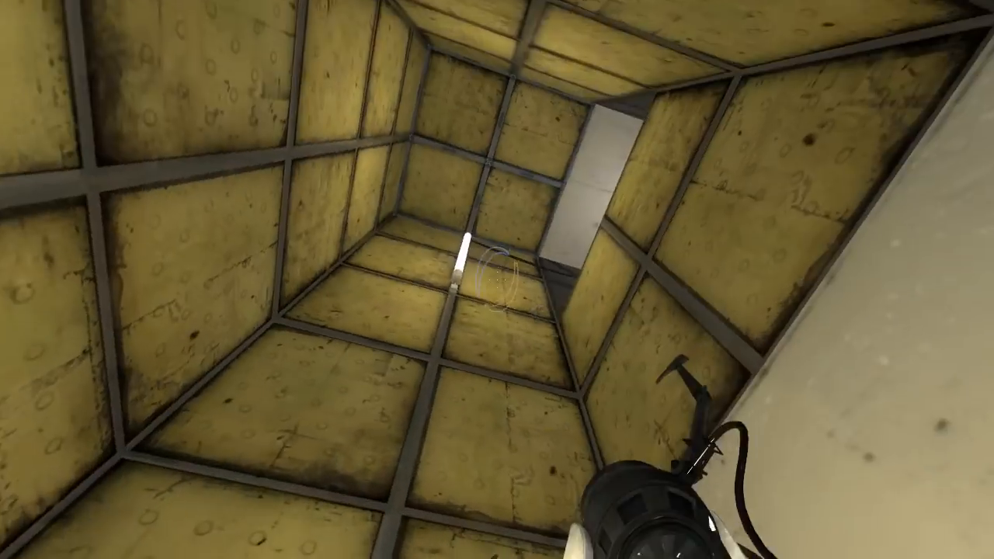
click(497, 279)
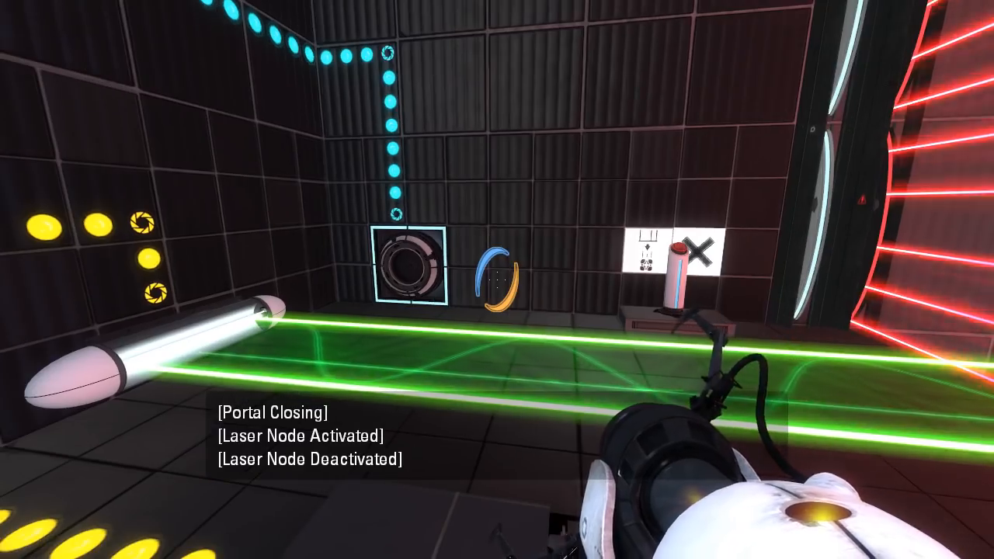
mouse_move(497, 264)
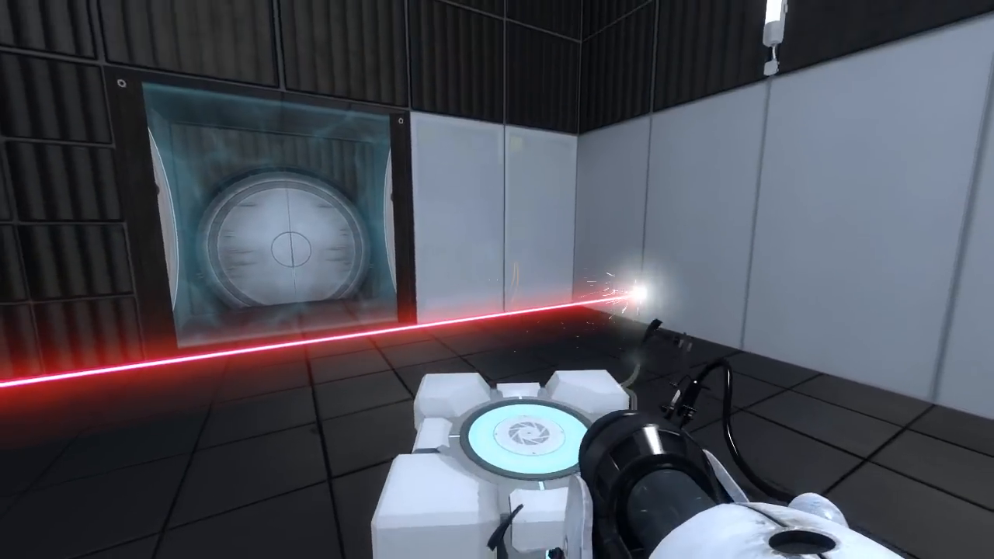
click(497, 280)
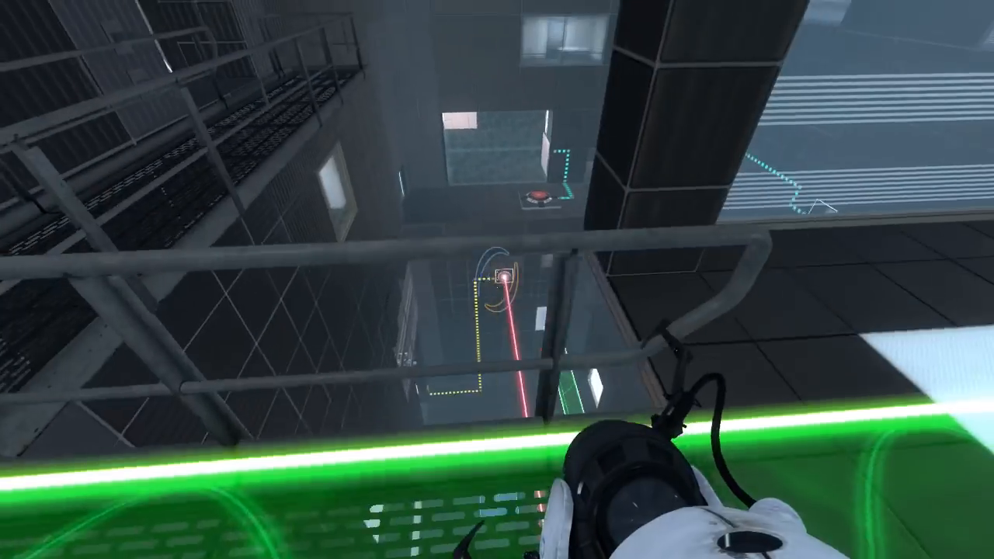
click(497, 279)
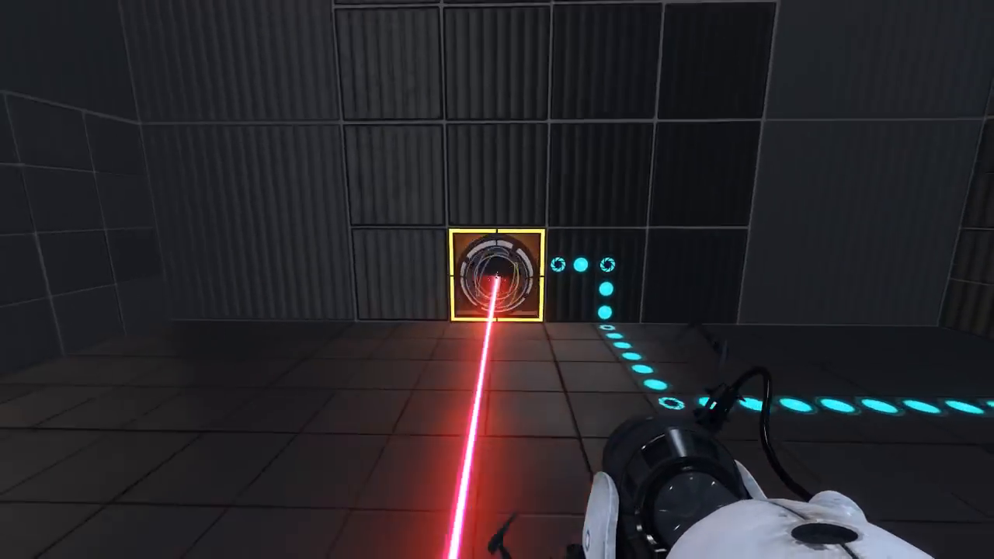
mouse_move(497, 280)
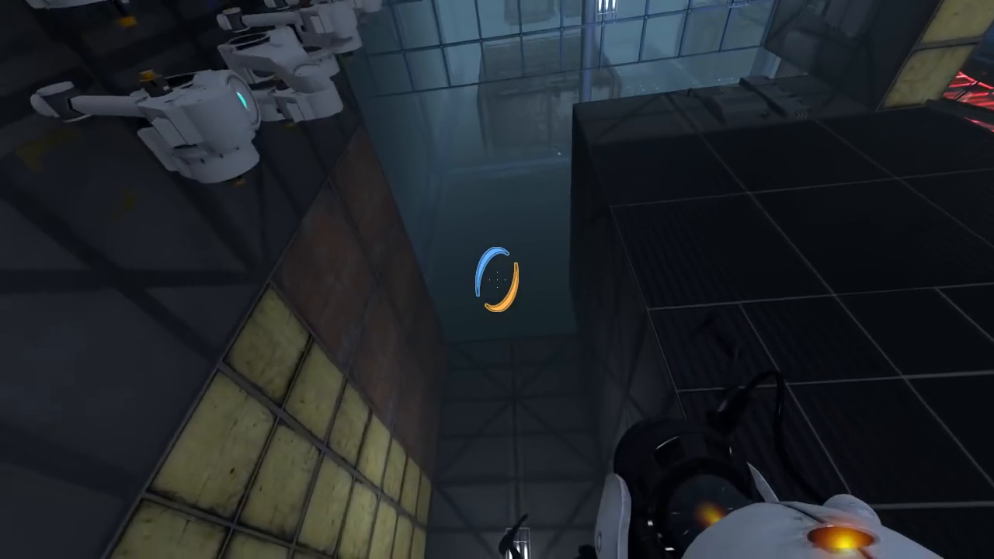
mouse_move(496, 280)
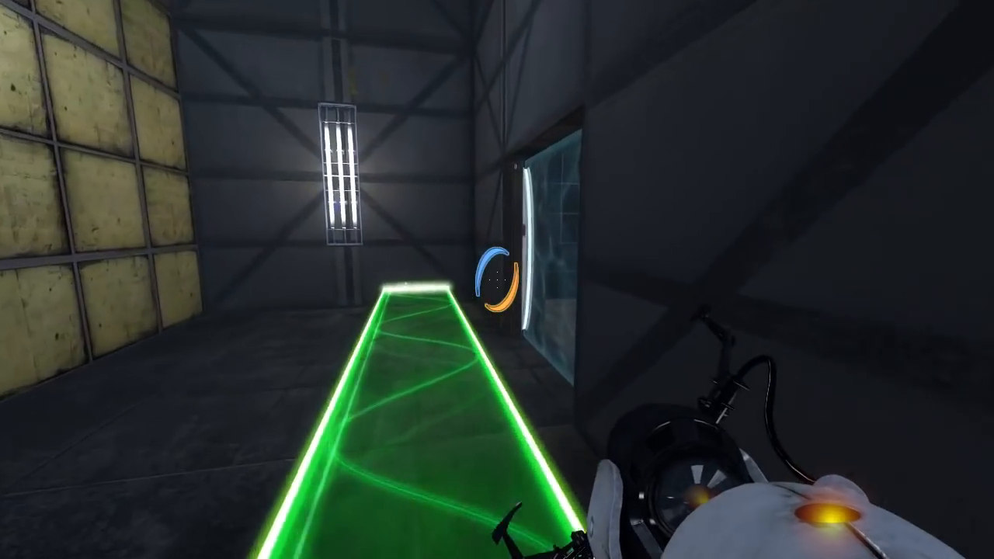
mouse_move(497, 280)
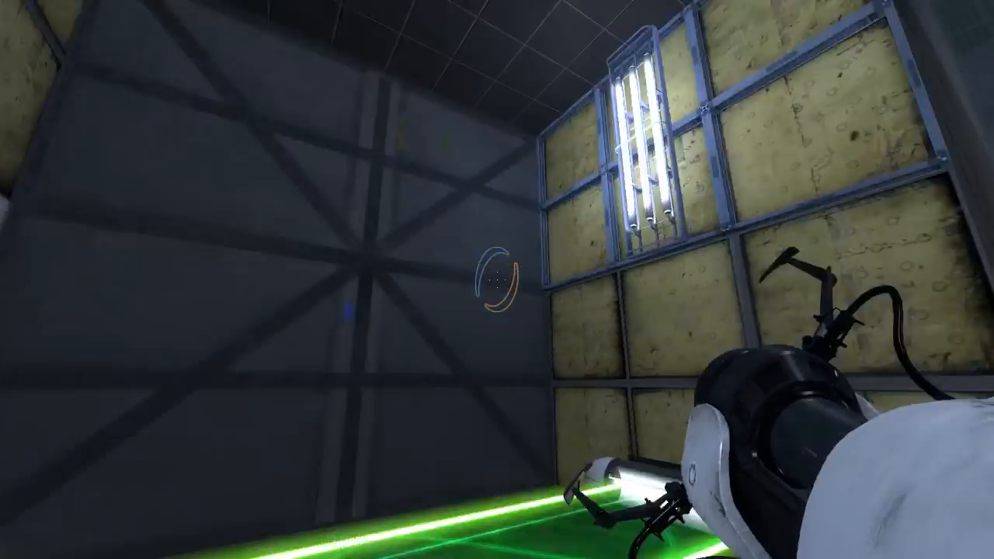
Reach the large final chamber with the laser-and-cube puzzle by the exit door.
click(497, 279)
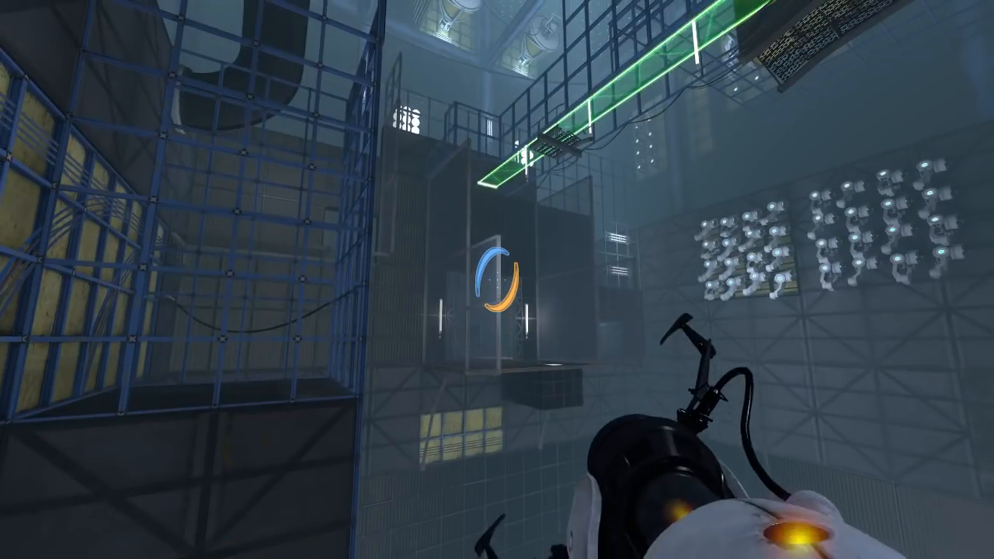
mouse_move(496, 280)
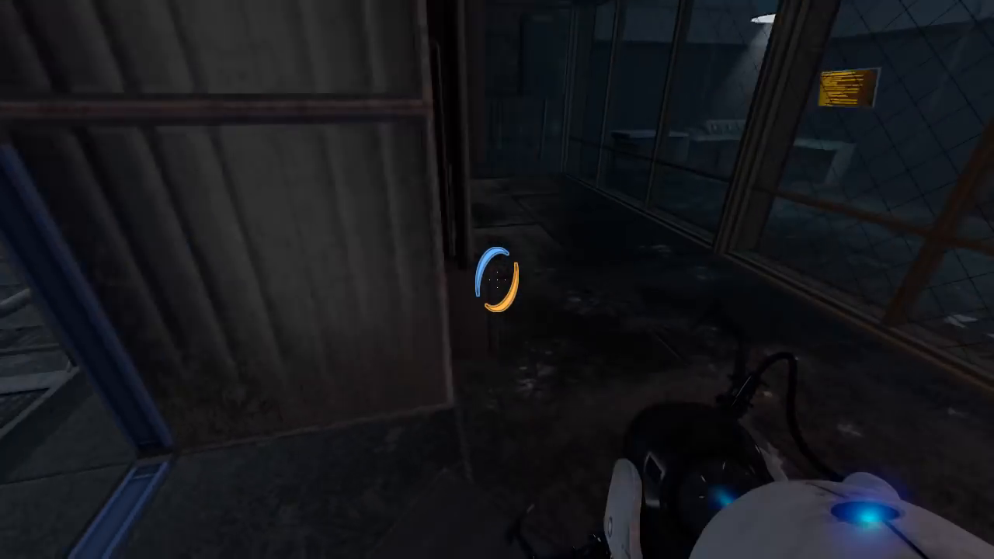
mouse_move(497, 280)
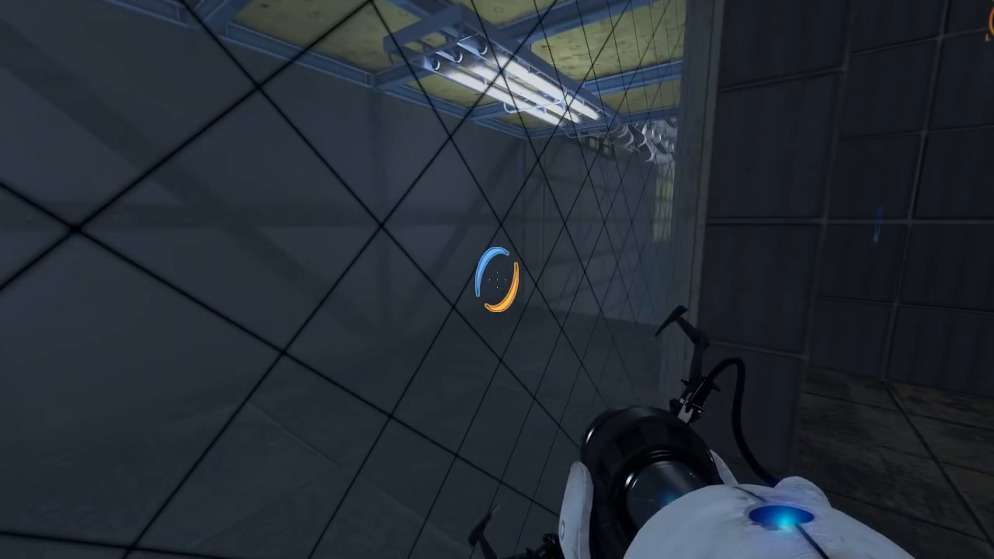
mouse_move(496, 280)
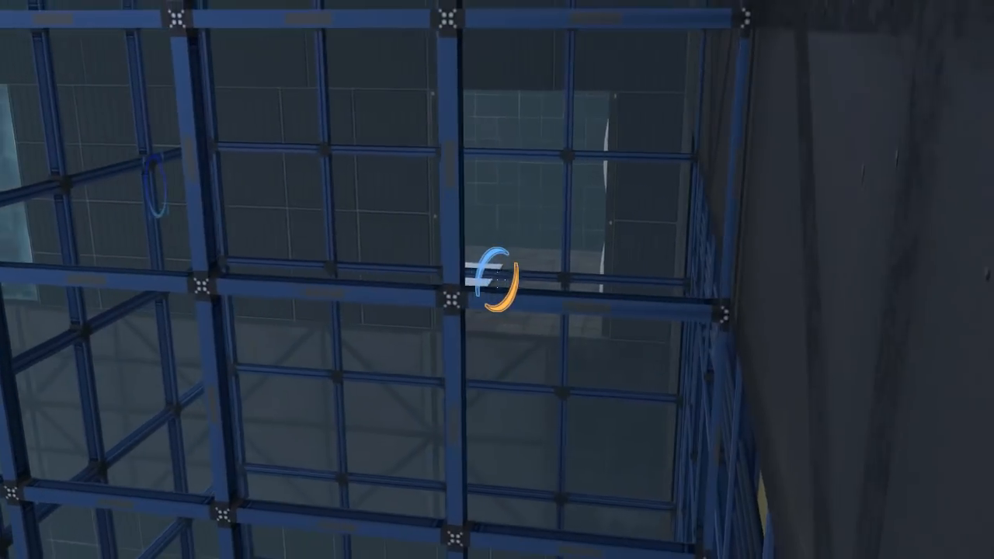
click(497, 279)
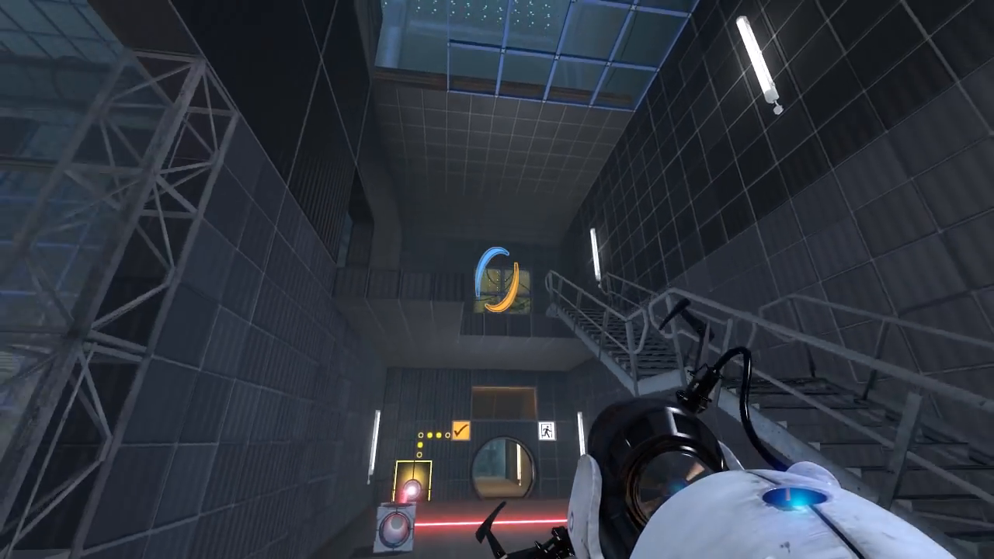
mouse_move(497, 156)
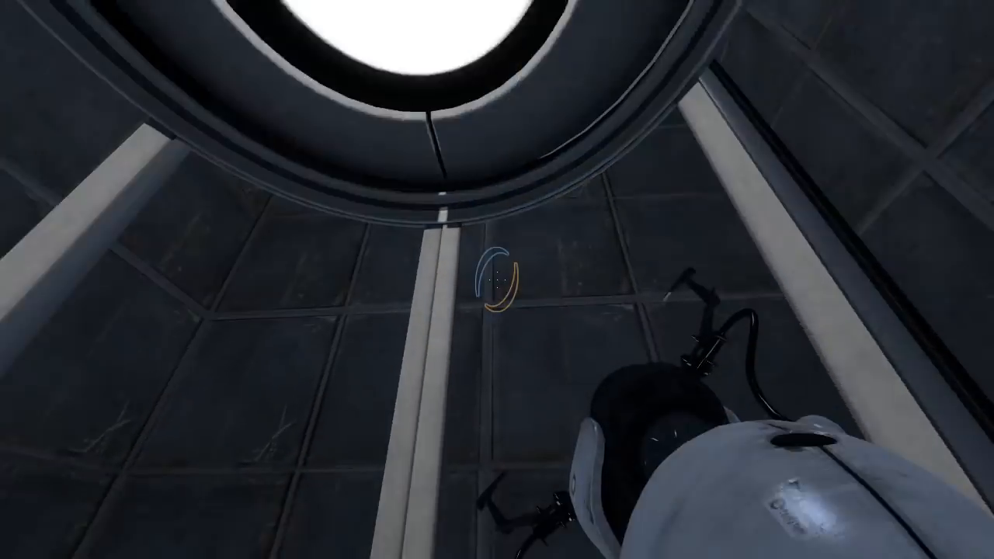
mouse_move(497, 279)
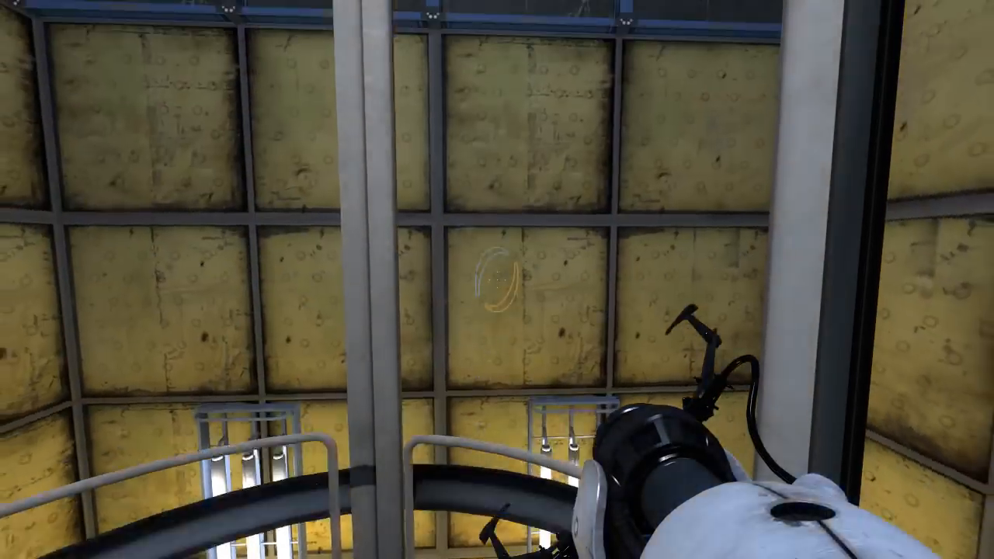